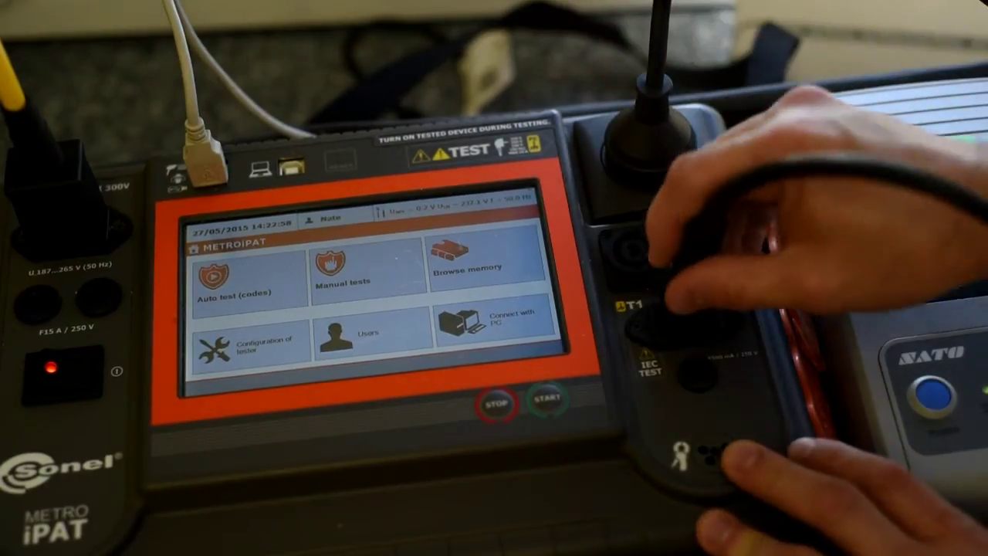
# Step: Open Auto test (codes) from the main menu to list preset test sequences
pyautogui.click(232, 278)
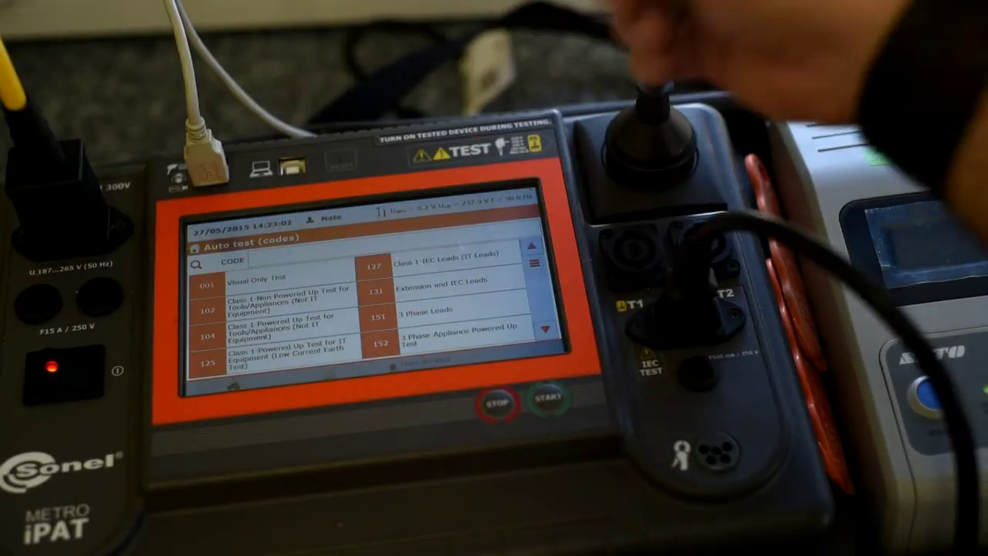